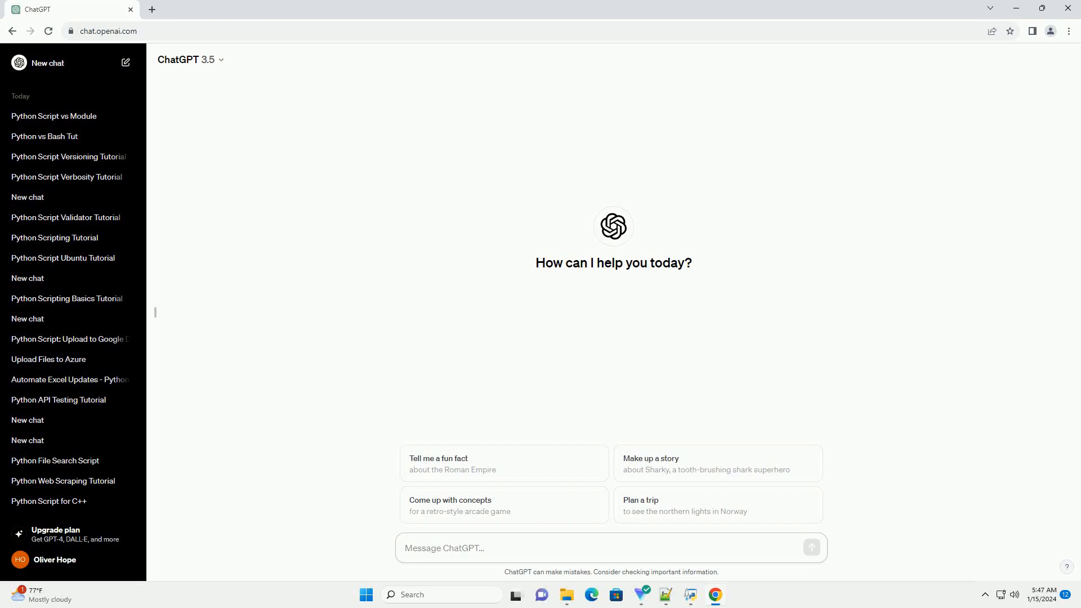
# Step: Send ChatGPT a request for a tutorial on Python scripts versus programs
pyautogui.click(443, 547)
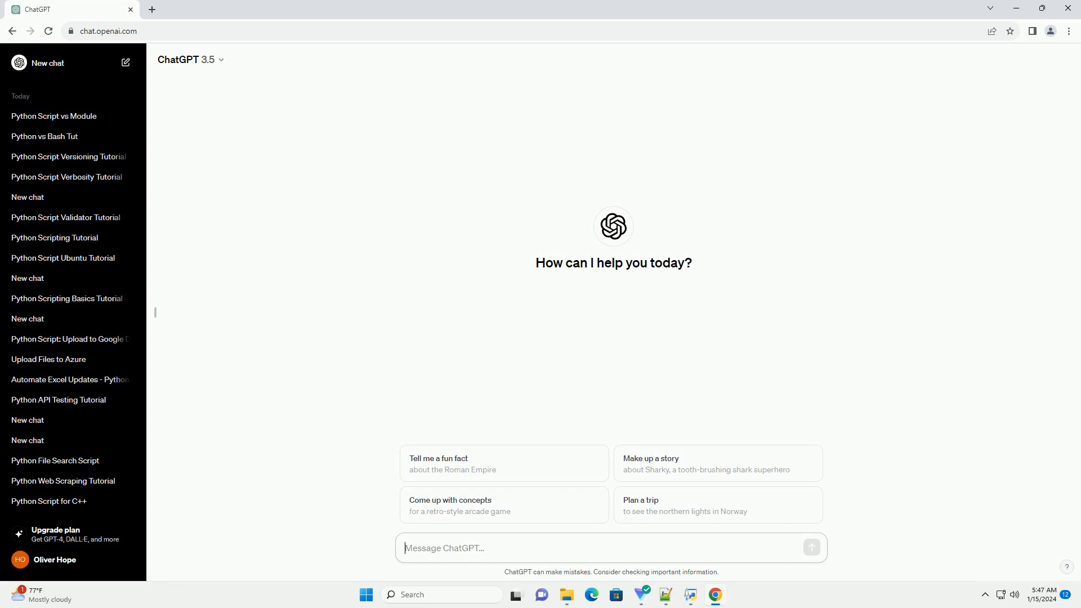
pyautogui.click(810, 547)
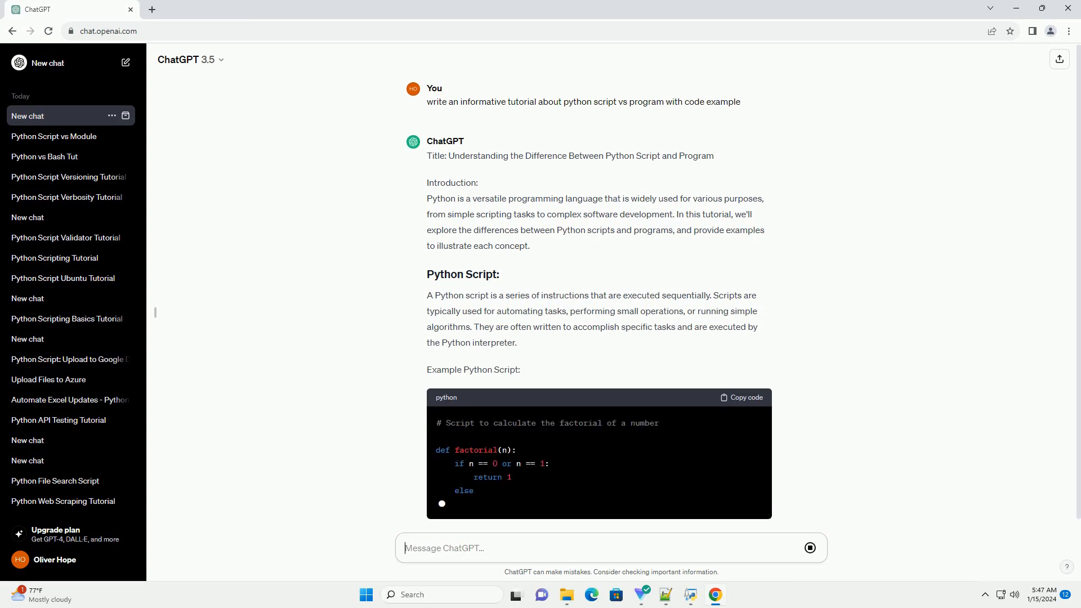
# Step: Scroll down to follow the factorial script explanation and the TODO list program example
pyautogui.scroll(-3)
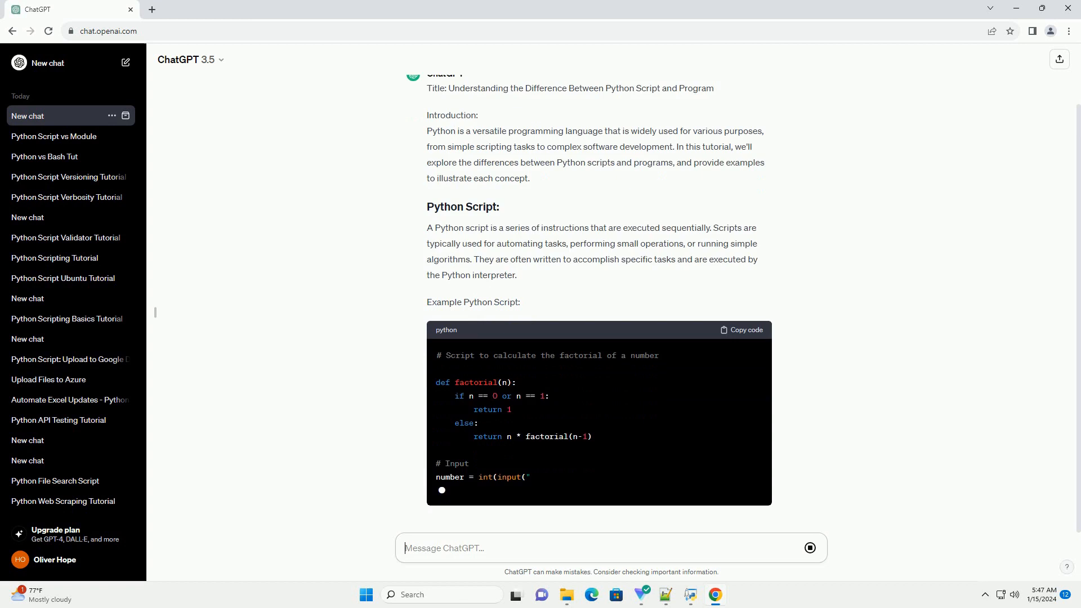
pyautogui.scroll(-3)
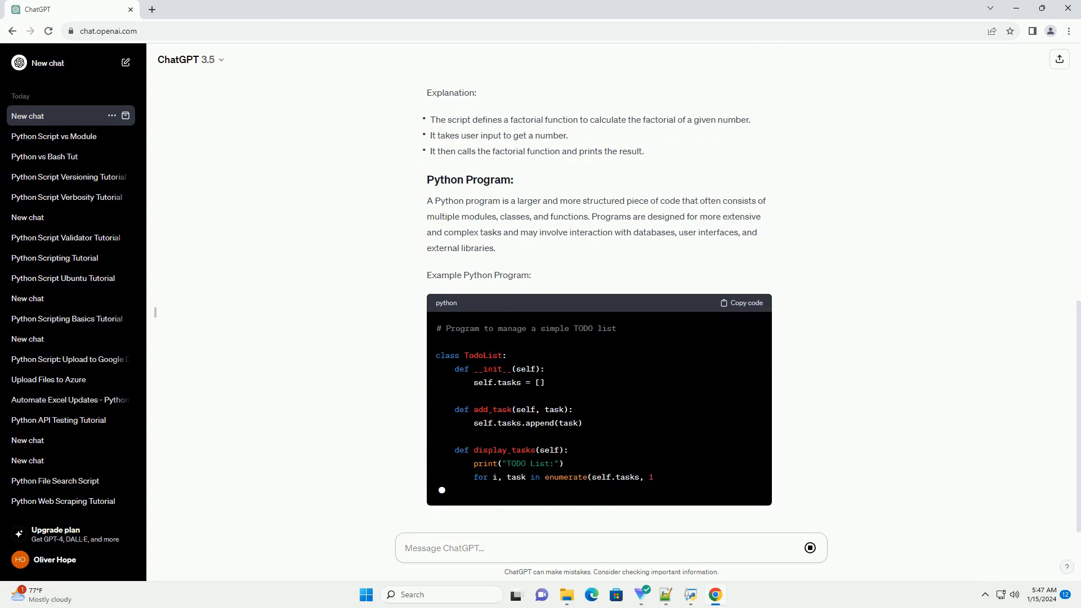
# Step: Scroll down through the TODO list program explanation into the Key Differences section
pyautogui.scroll(-3)
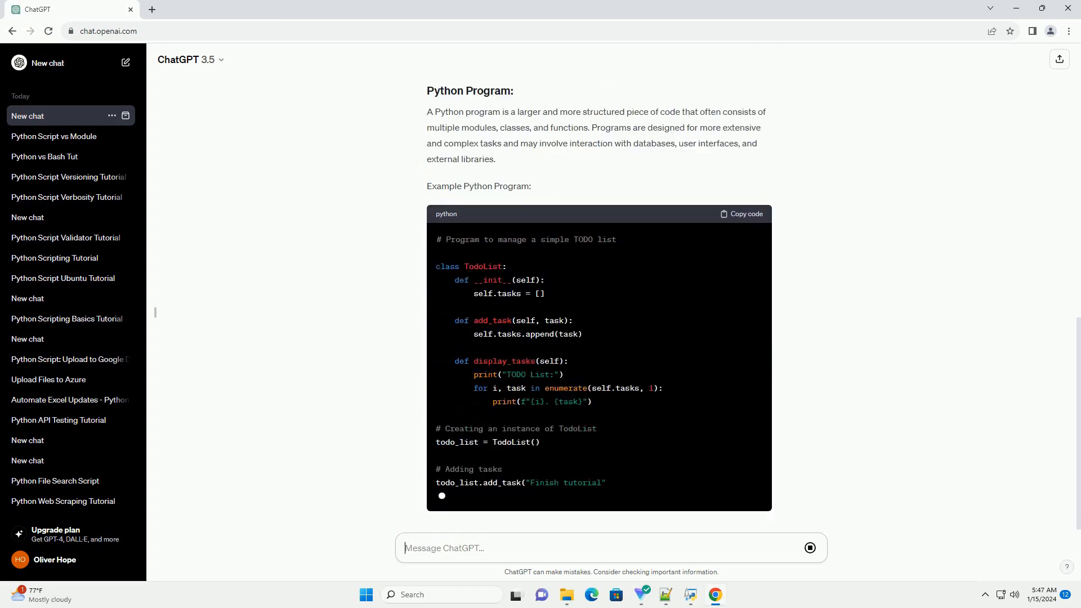
pyautogui.scroll(-3)
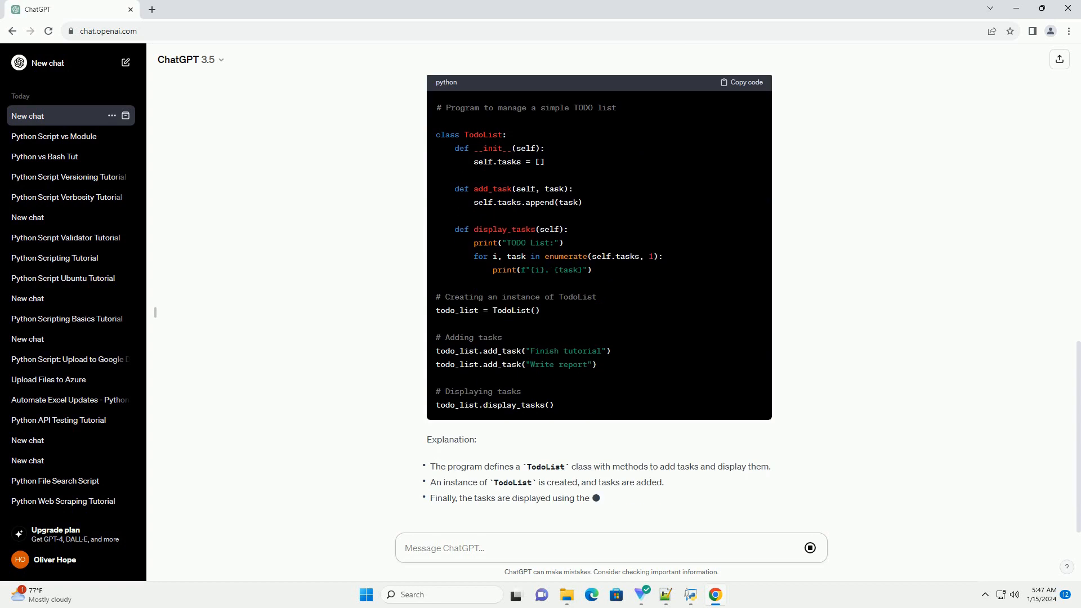
pyautogui.scroll(-3)
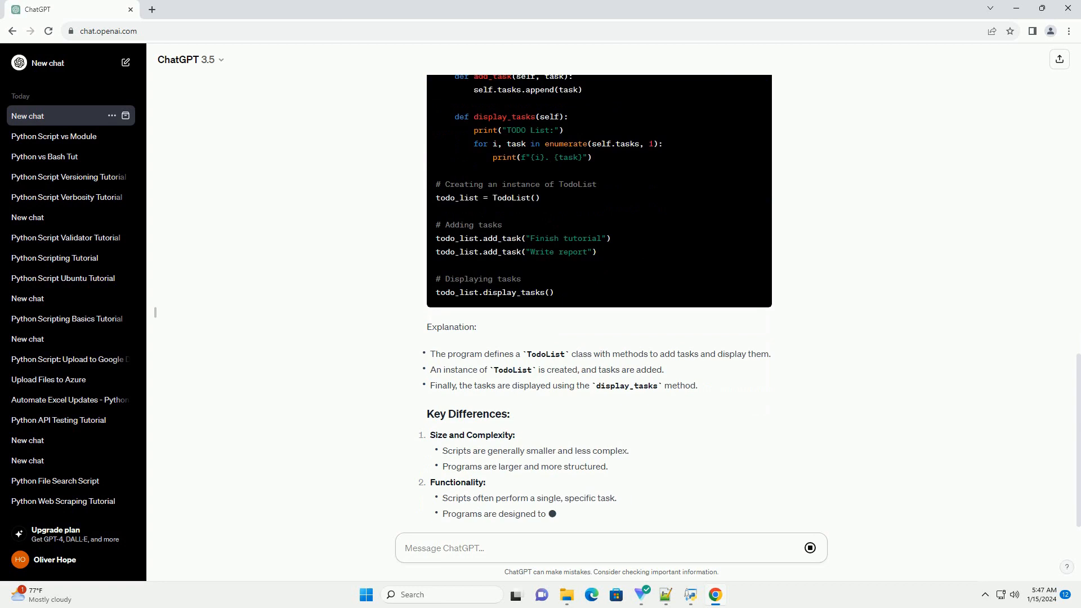
# Step: Scroll down past the size, functionality and modularity differences to the conclusion
pyautogui.scroll(-3)
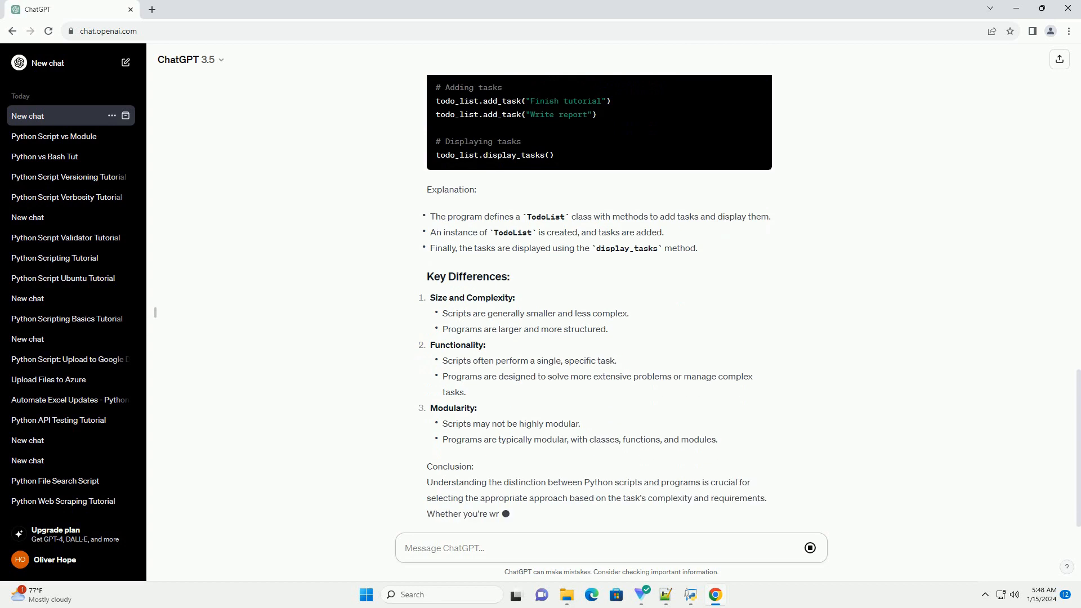
pyautogui.scroll(-3)
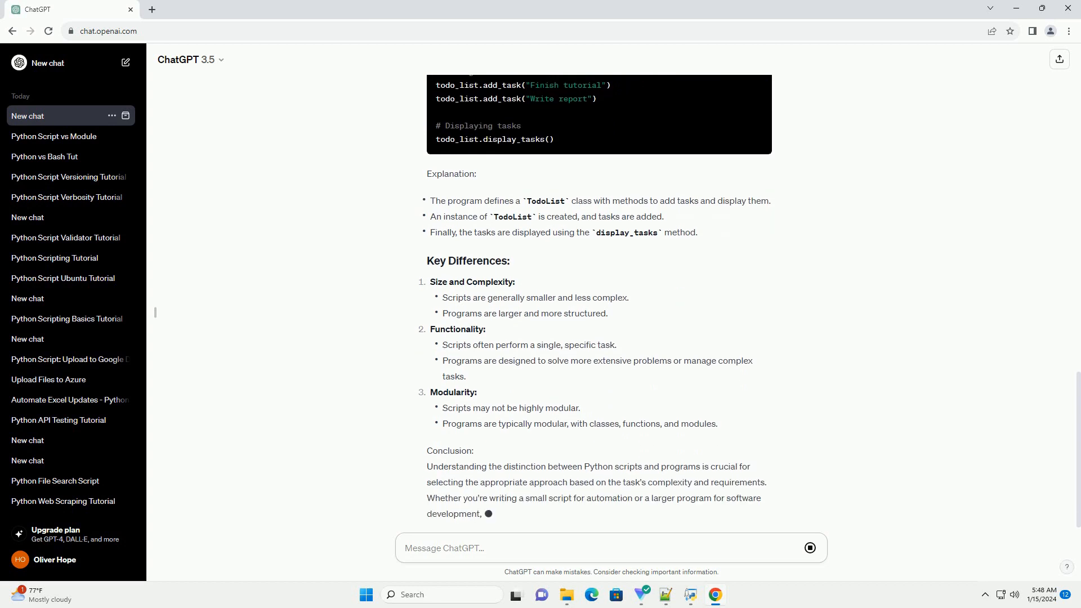